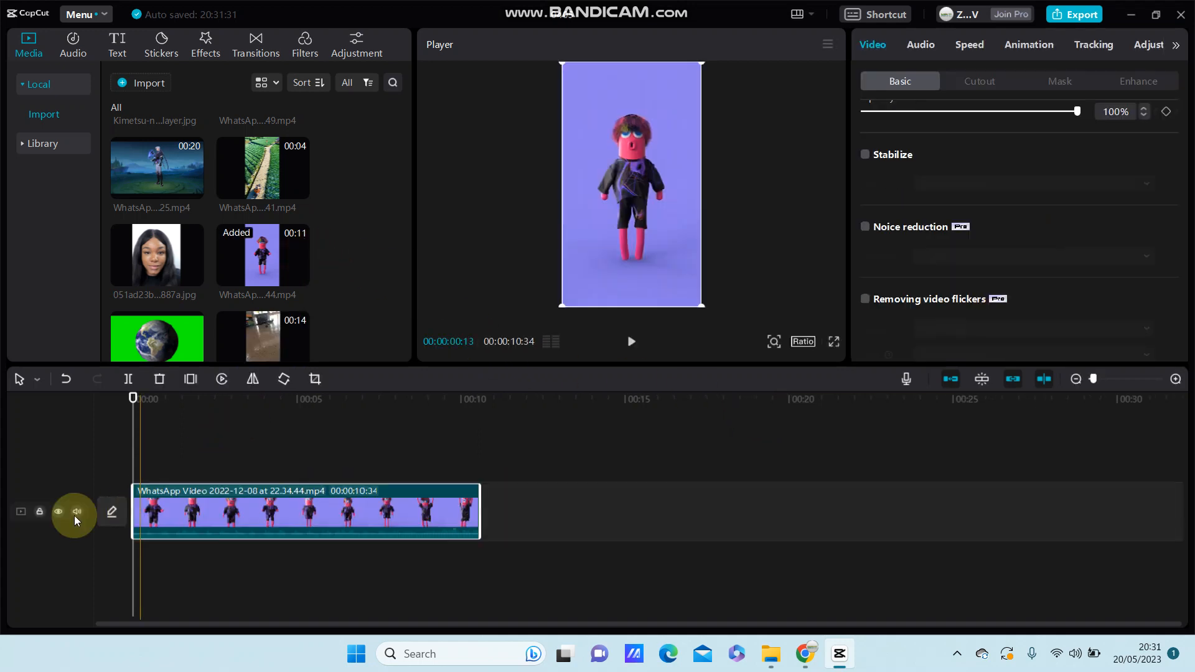
Mute the dancing-character clip's original audio and select the clip
{"action": "left_click", "coordinate": [75, 512]}
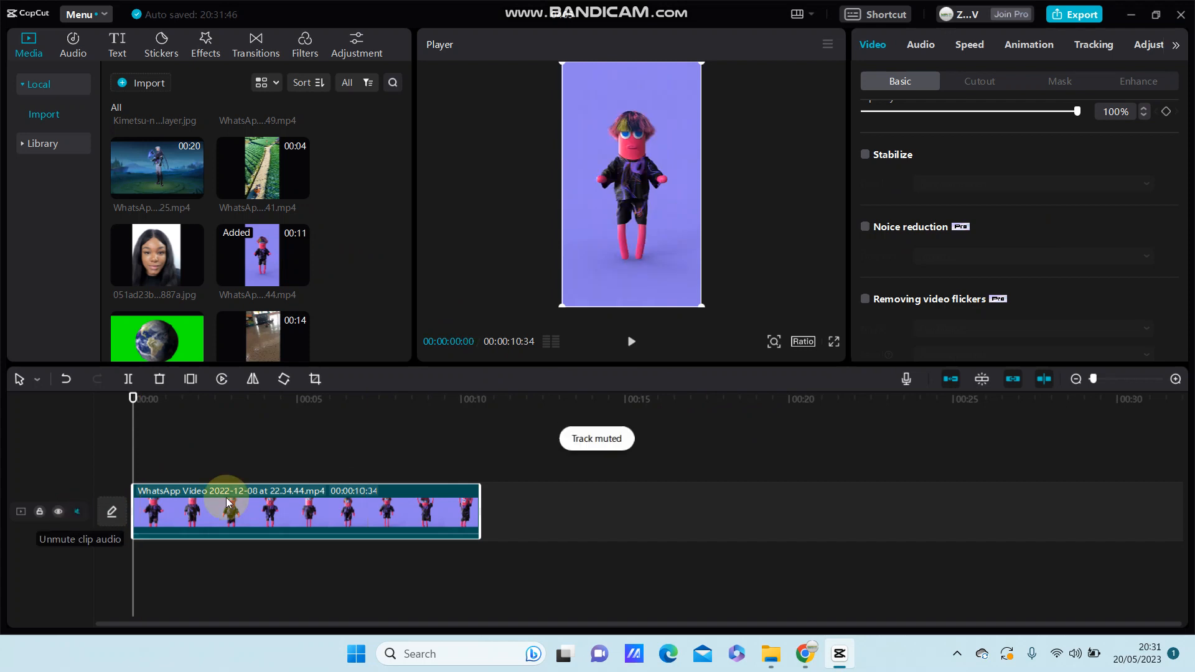
{"action": "left_click", "coordinate": [968, 44]}
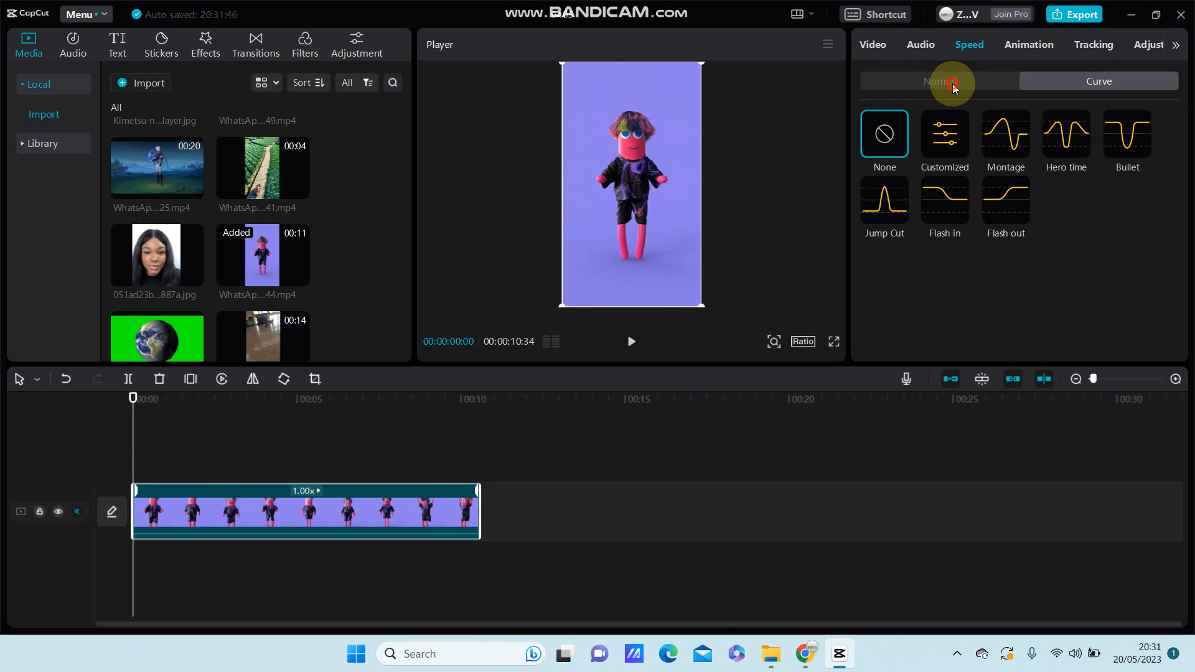
Check the Normal and Curve speed options and move the playhead to the next cut point
{"action": "left_click", "coordinate": [939, 80]}
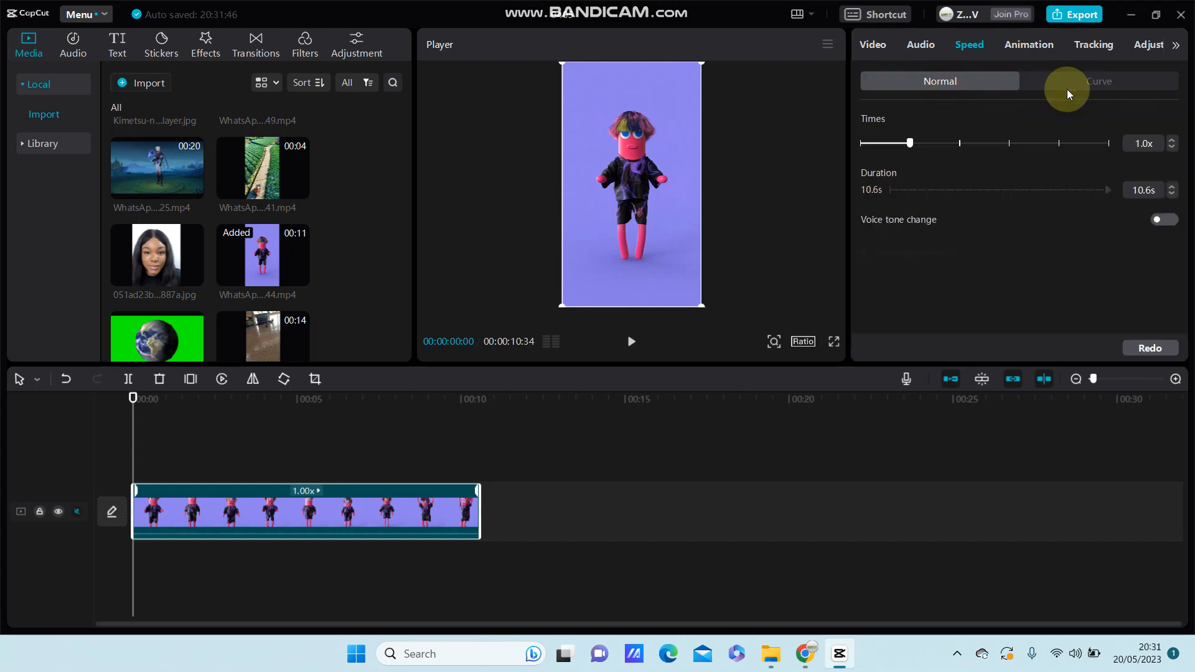
{"action": "left_click", "coordinate": [1097, 81]}
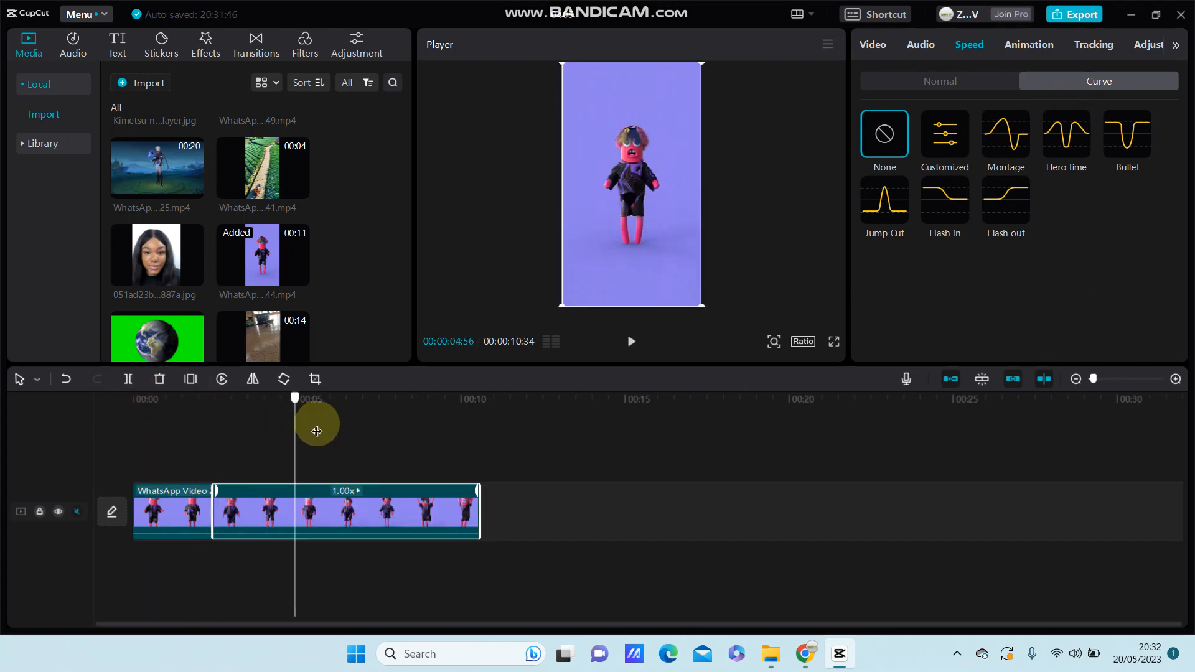
{"action": "left_click_drag", "start_coordinate": [317, 397], "coordinate": [303, 402]}
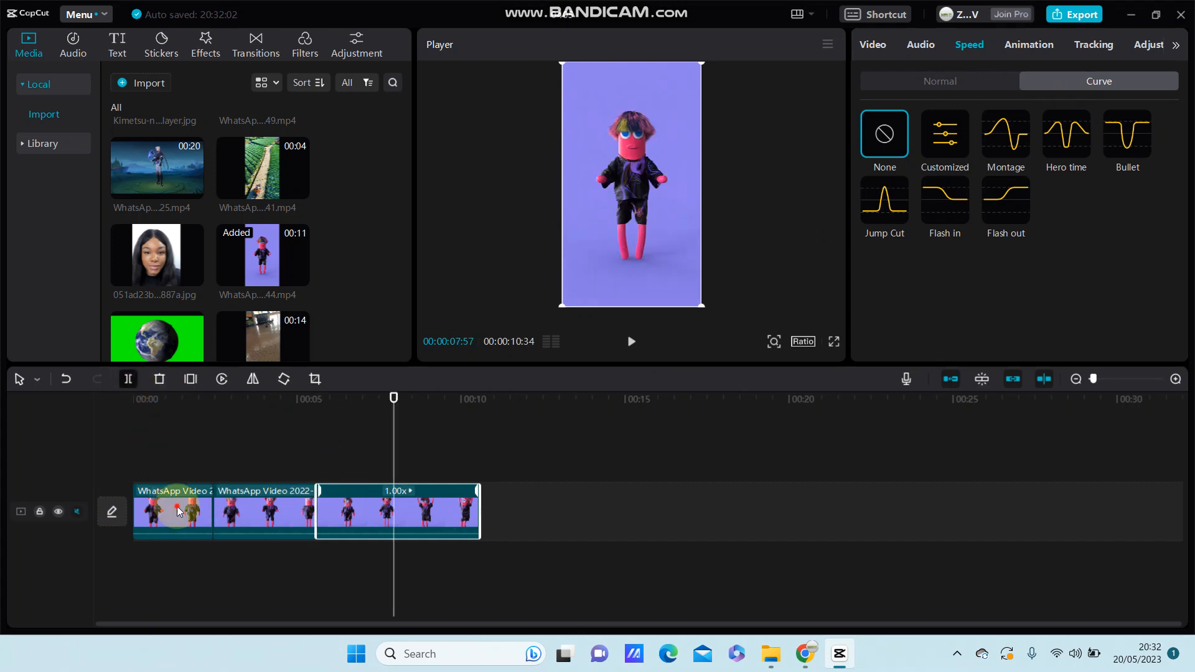
Speed the first part up to 2.0x with the Normal speed slider
{"action": "left_click", "coordinate": [940, 81]}
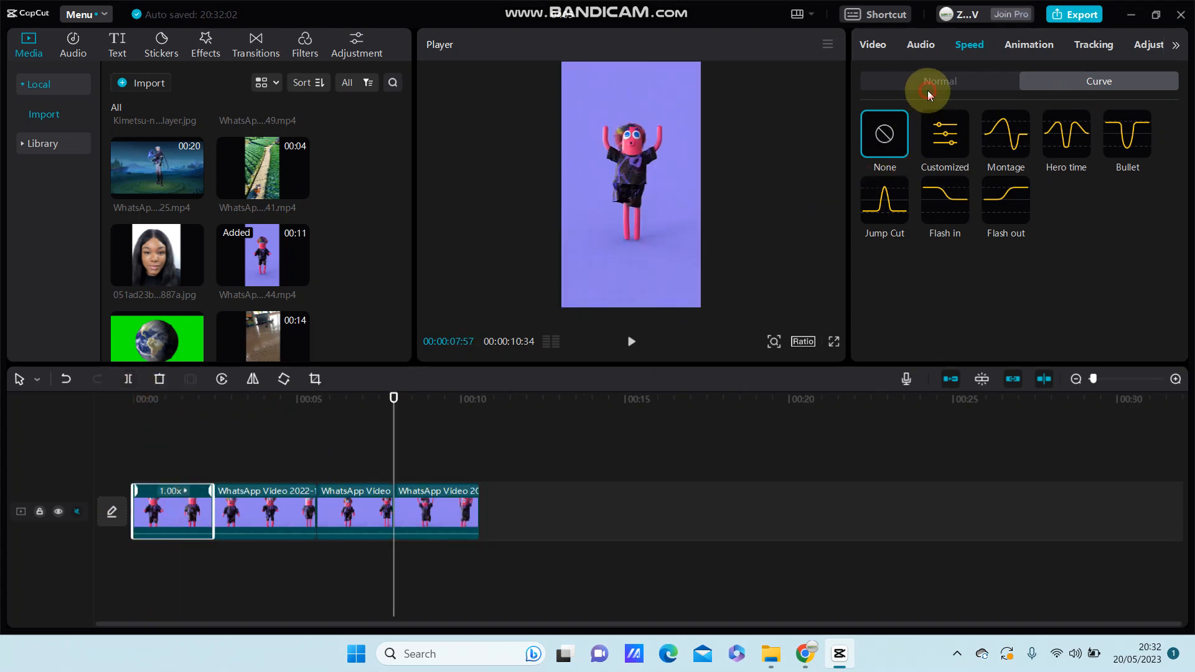
{"action": "left_click", "coordinate": [939, 81]}
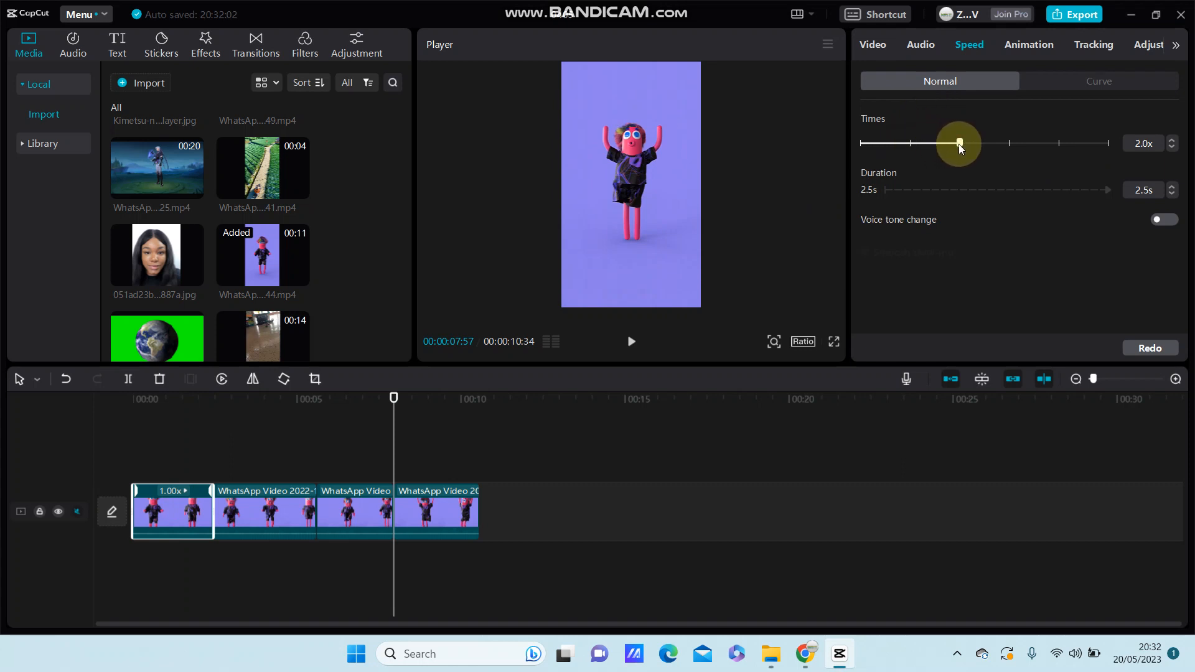
{"action": "left_click_drag", "start_coordinate": [959, 143], "coordinate": [977, 143]}
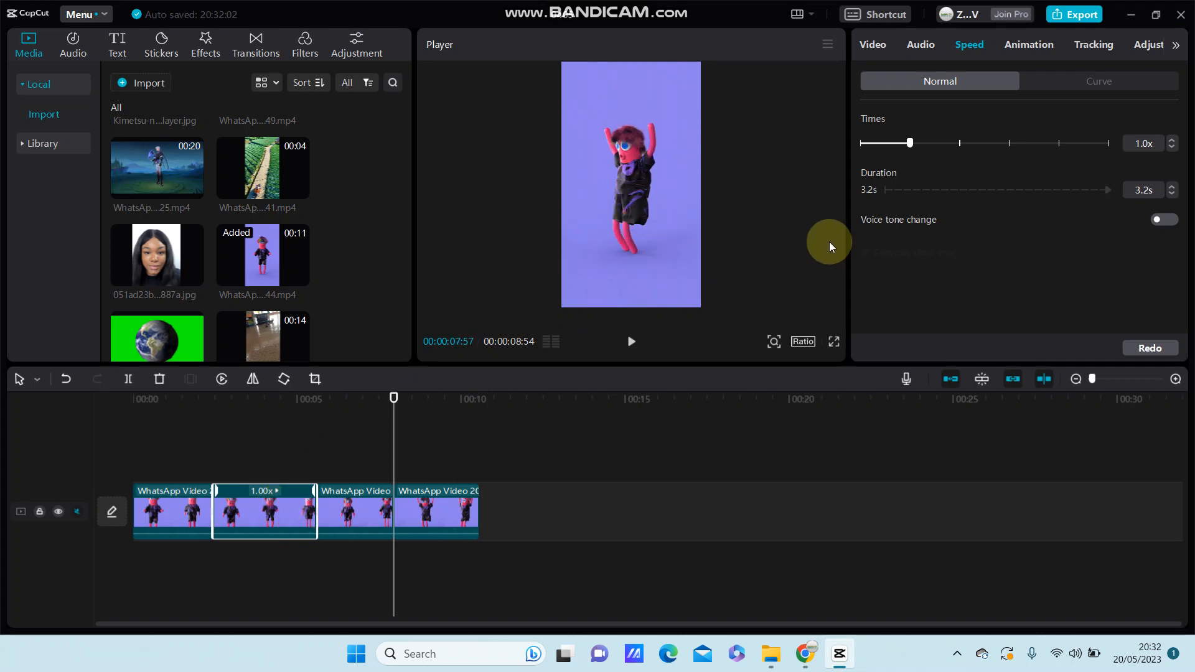
Slow the second part to 0.7x, then select the third part
{"action": "left_click_drag", "start_coordinate": [909, 143], "coordinate": [899, 143]}
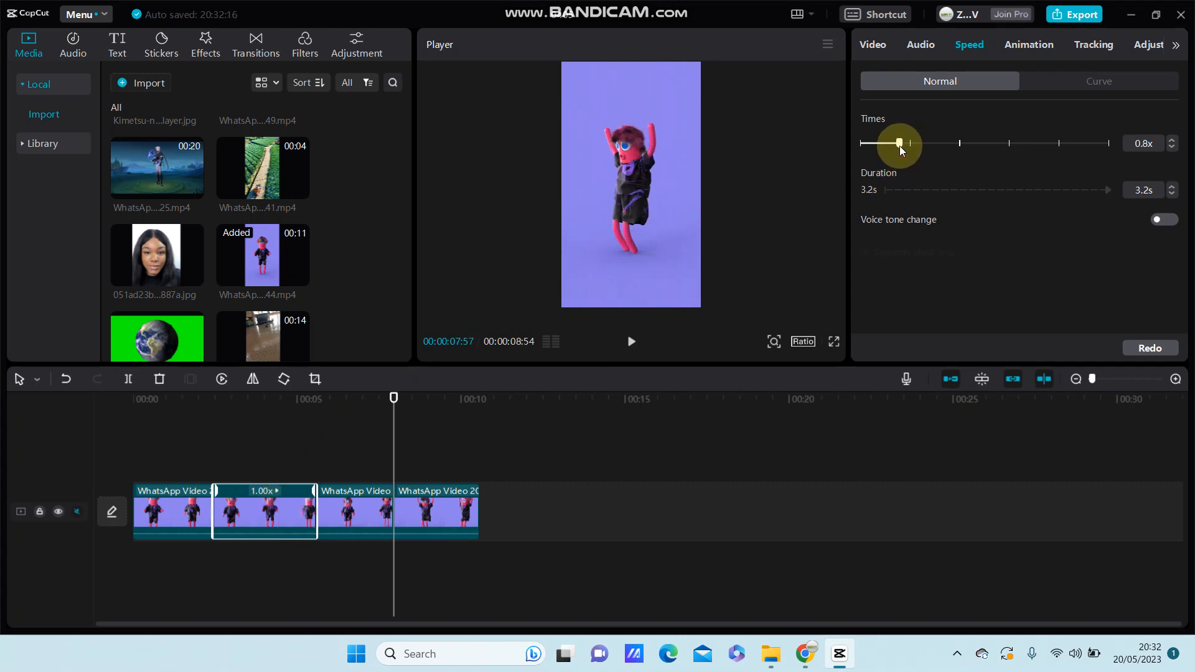
{"action": "left_click_drag", "start_coordinate": [899, 144], "coordinate": [893, 144]}
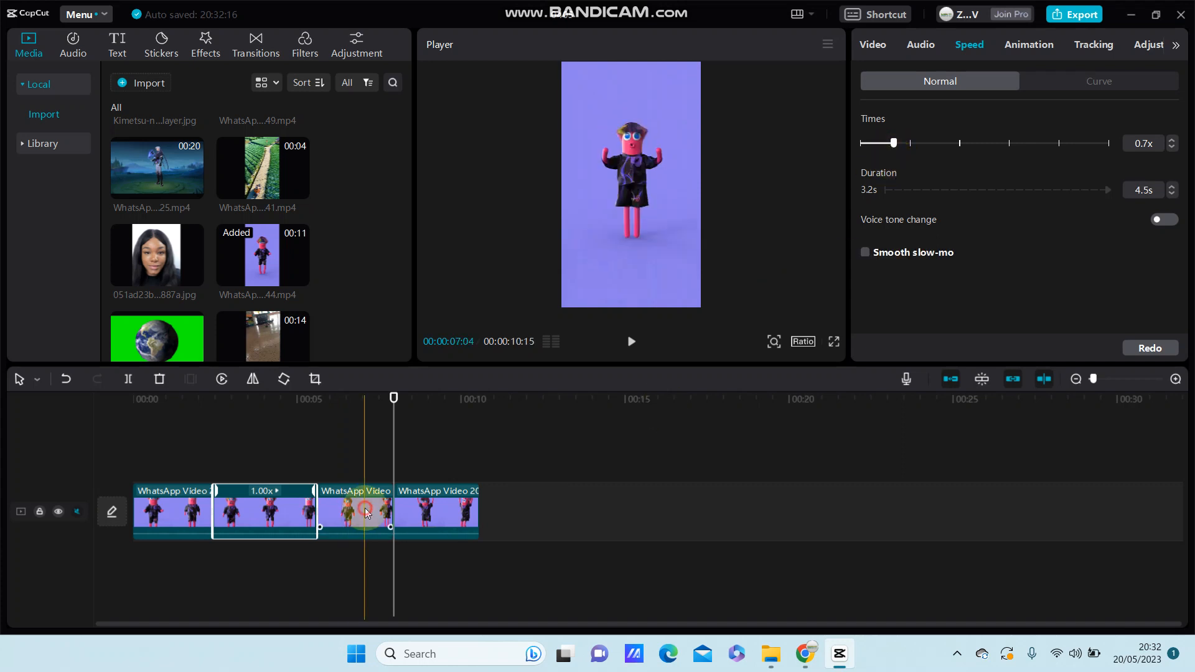
{"action": "left_click_drag", "start_coordinate": [882, 143], "coordinate": [909, 143]}
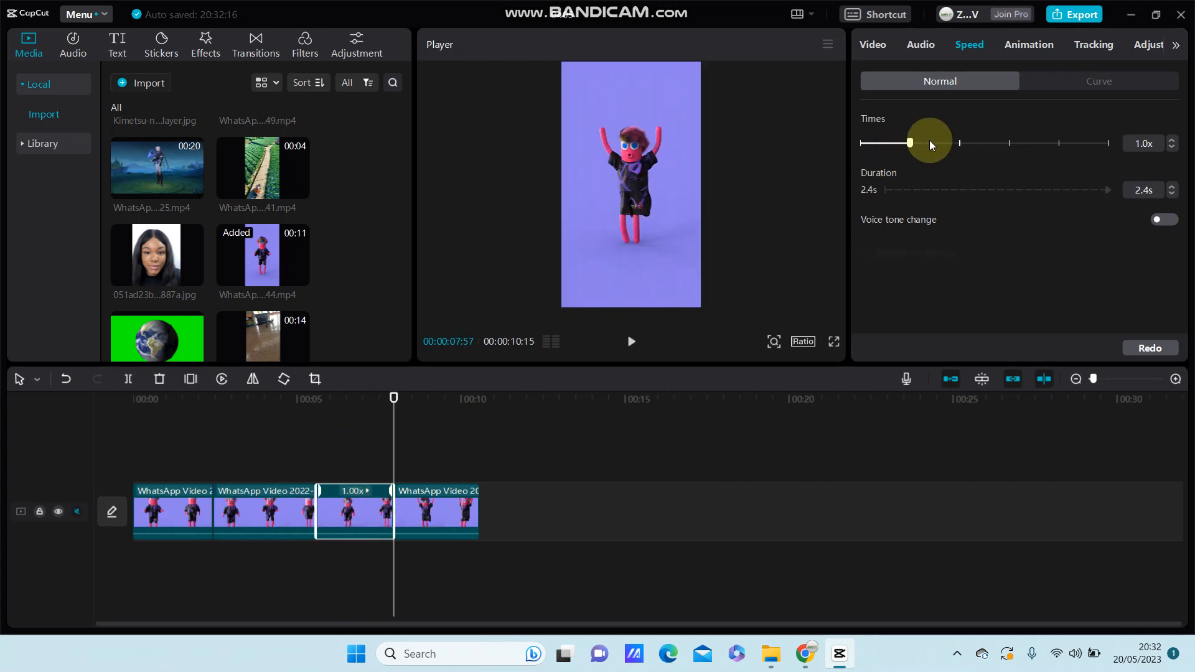
Apply the Montage speed curve to the third part
{"action": "left_click", "coordinate": [1099, 81]}
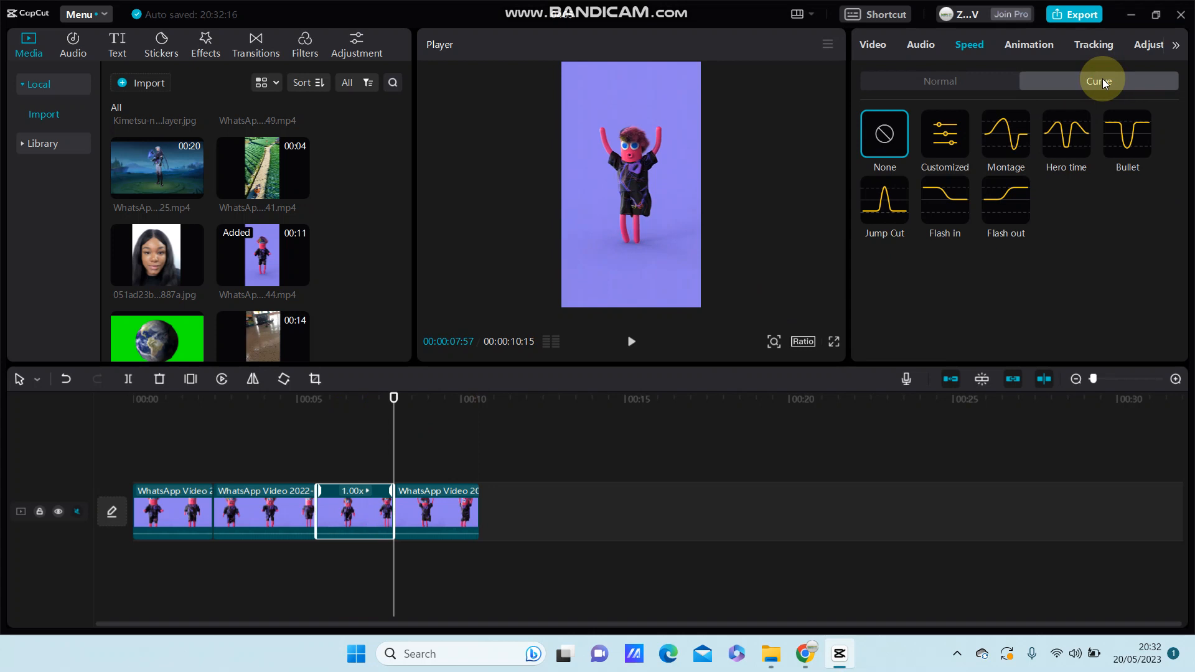
{"action": "left_click", "coordinate": [1005, 134]}
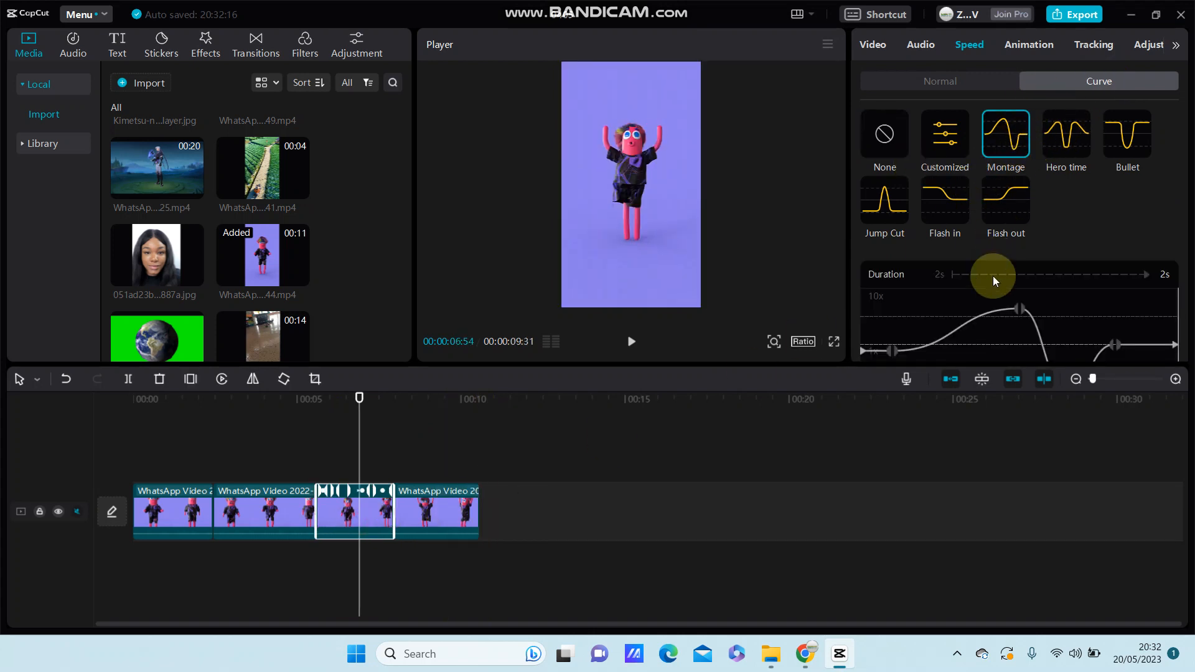
{"action": "scroll", "scroll_direction": "down", "scroll_amount": 3}
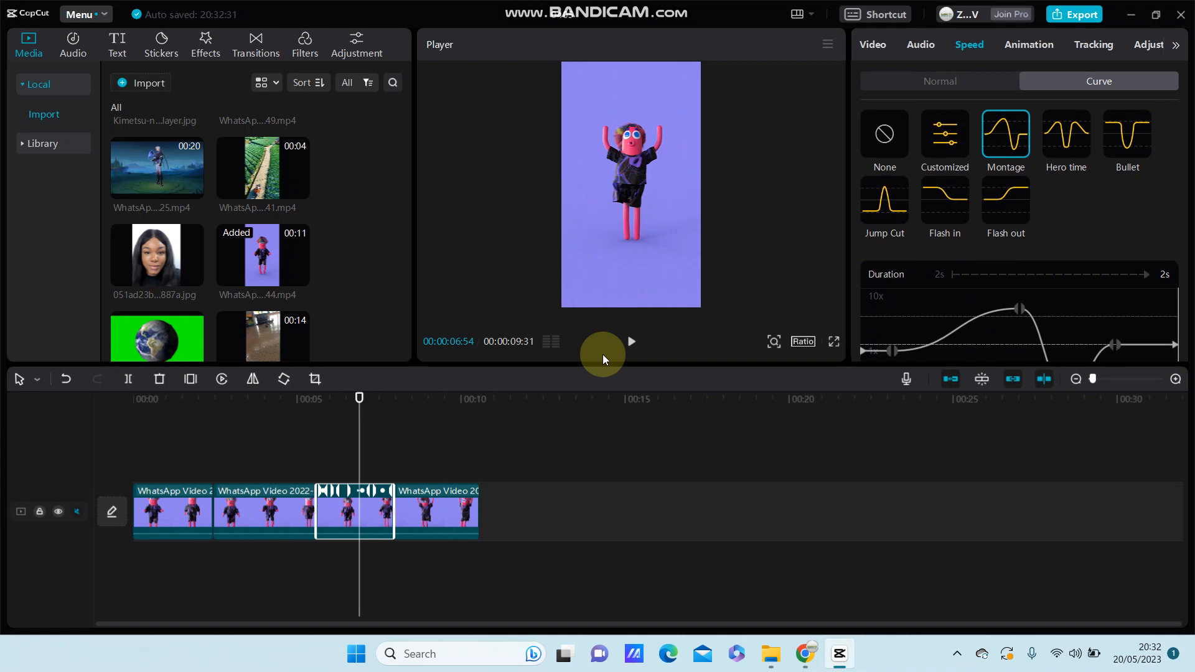
Give the fourth part the Flash out speed curve and preview the video twice
{"action": "left_click", "coordinate": [883, 133]}
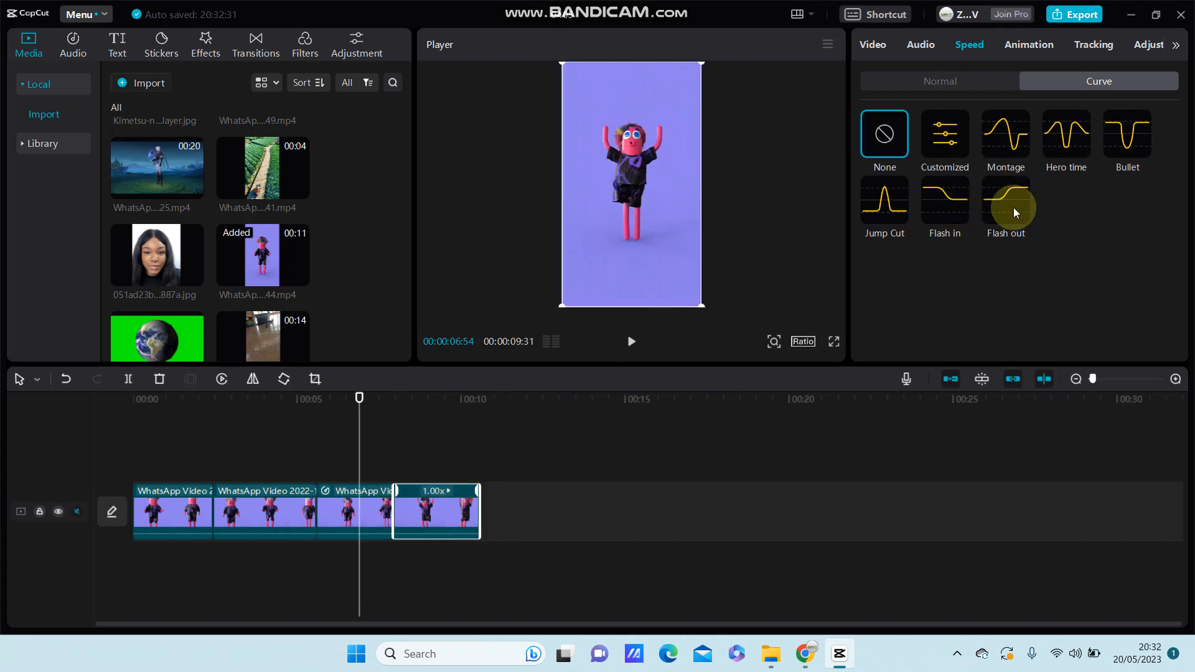
{"action": "left_click", "coordinate": [1004, 202]}
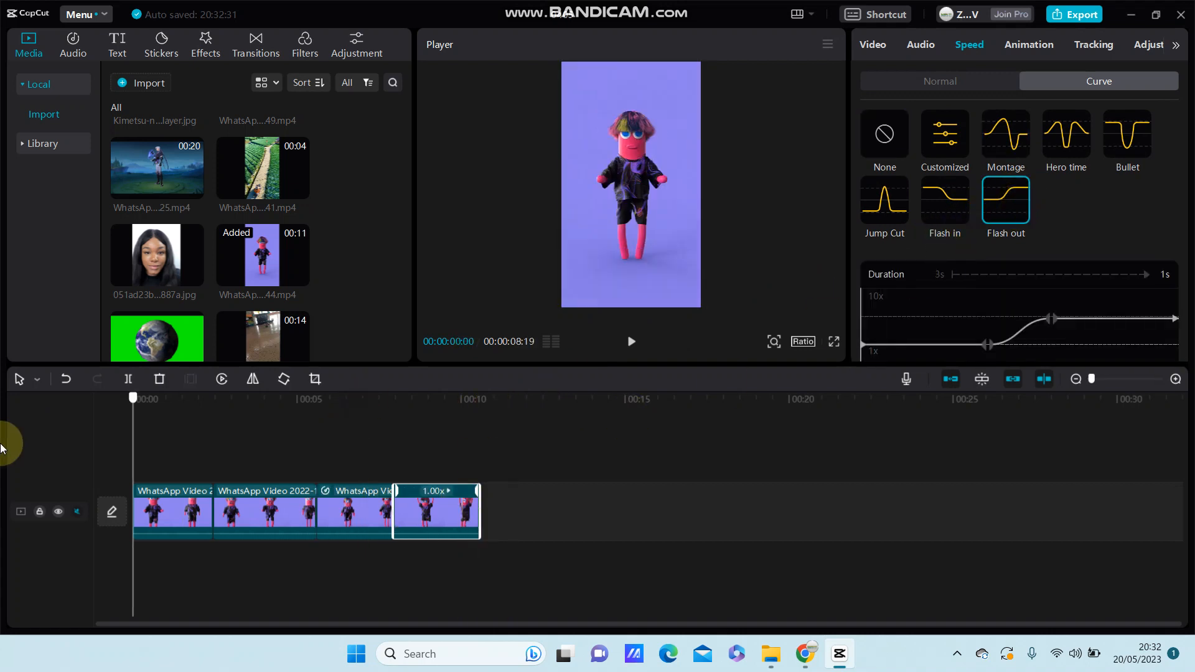
{"action": "left_click", "coordinate": [631, 342]}
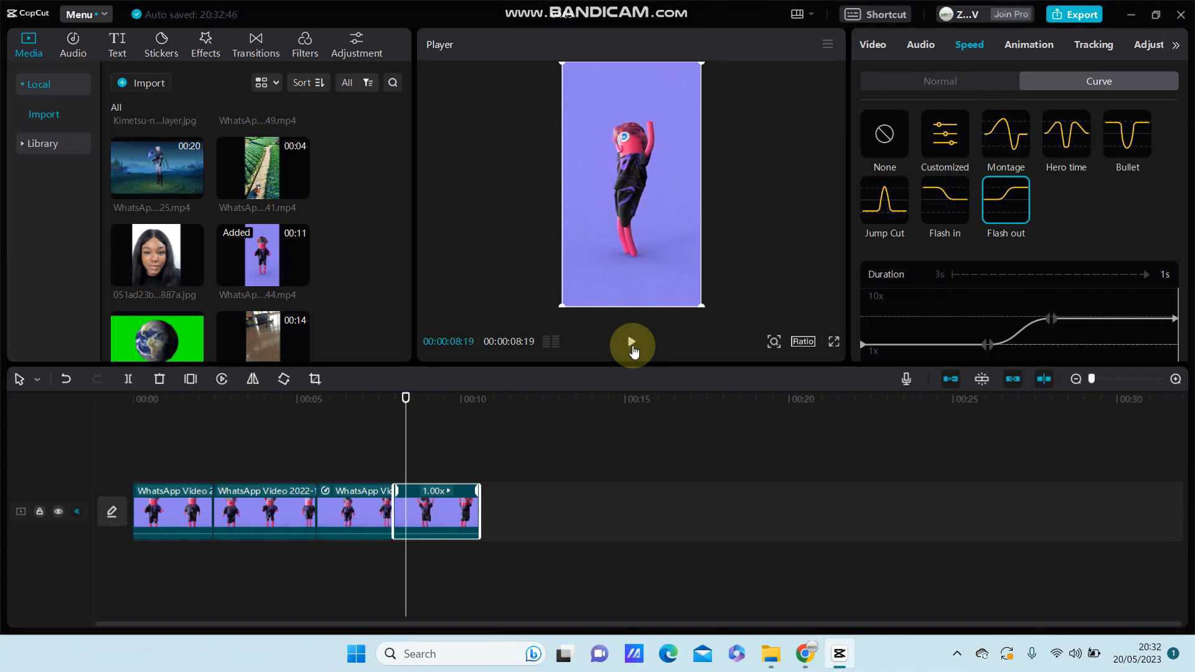
{"action": "left_click", "coordinate": [631, 342]}
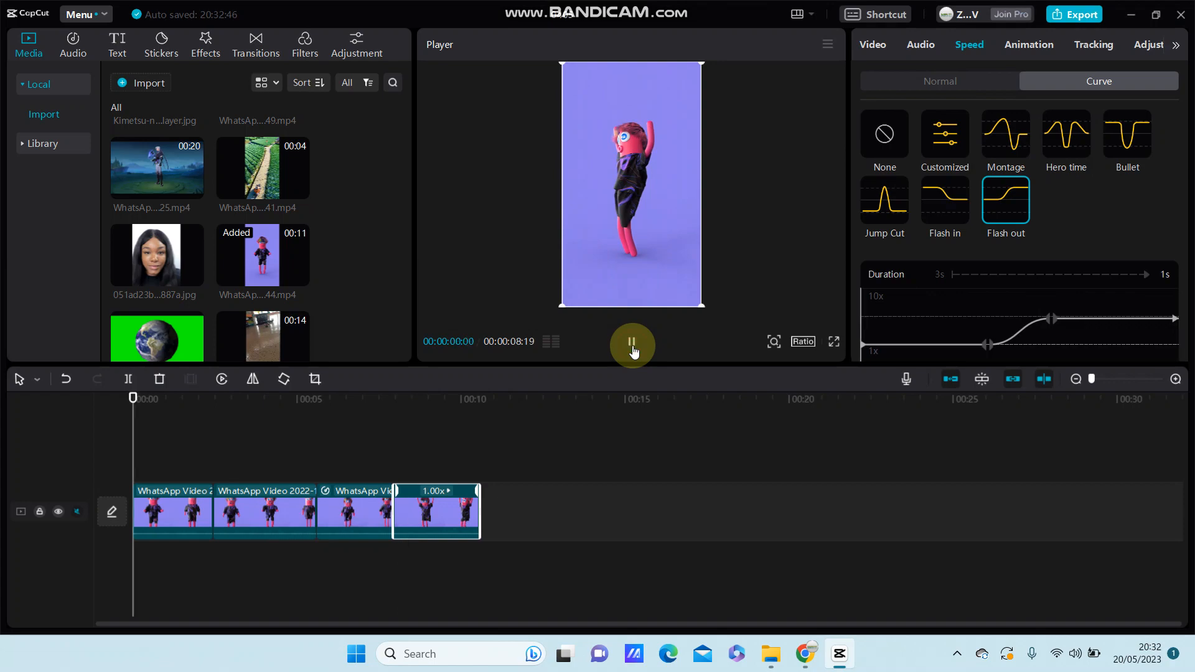